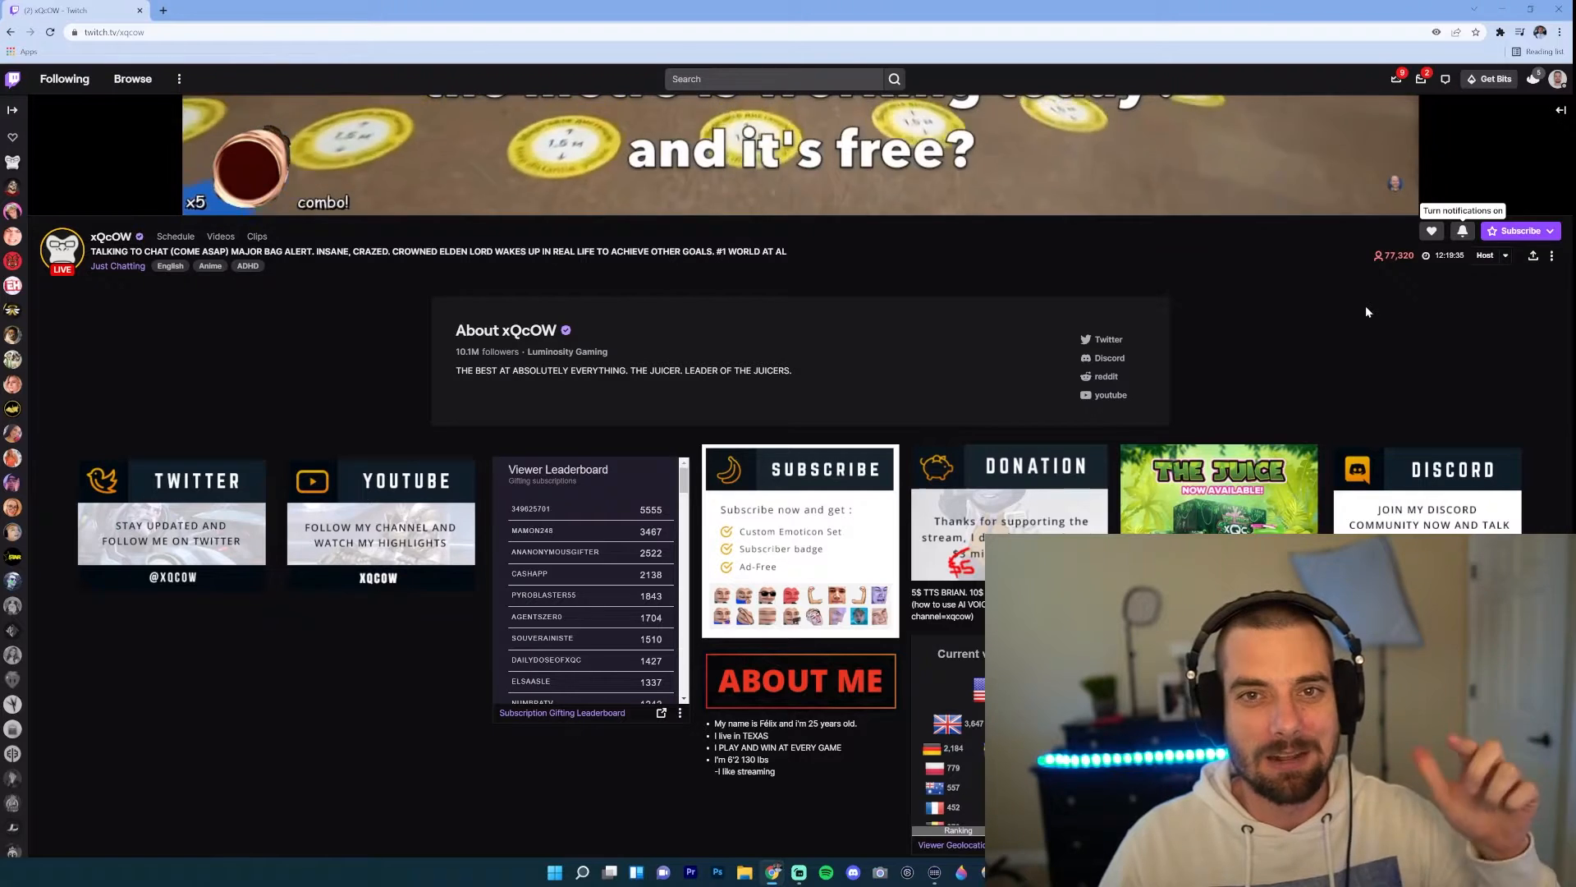
mouse_move(1287, 358)
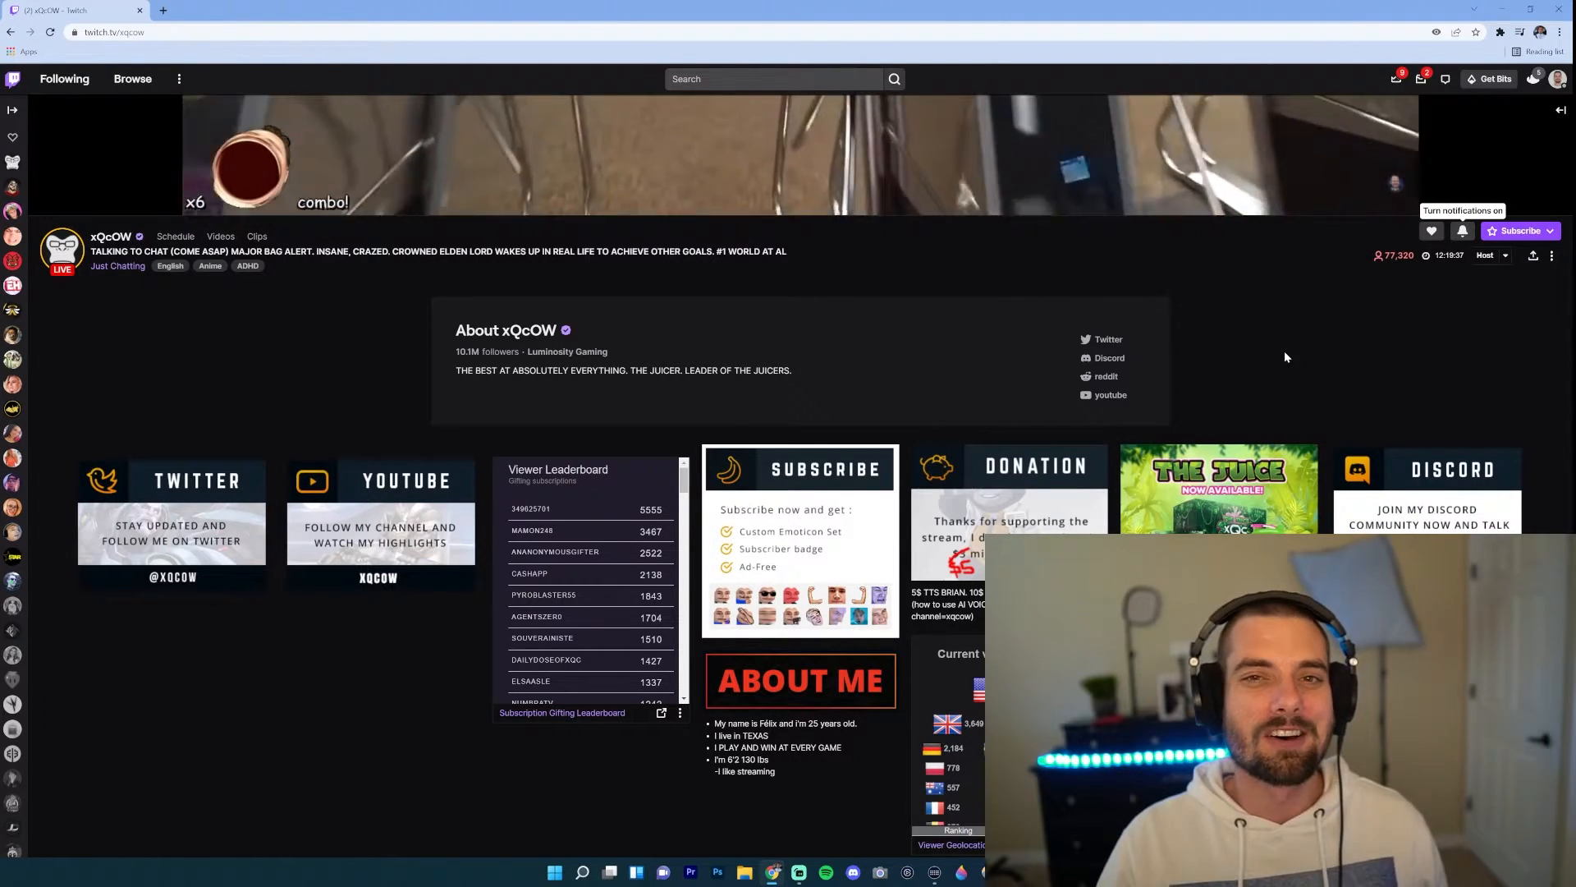
mouse_move(1442, 284)
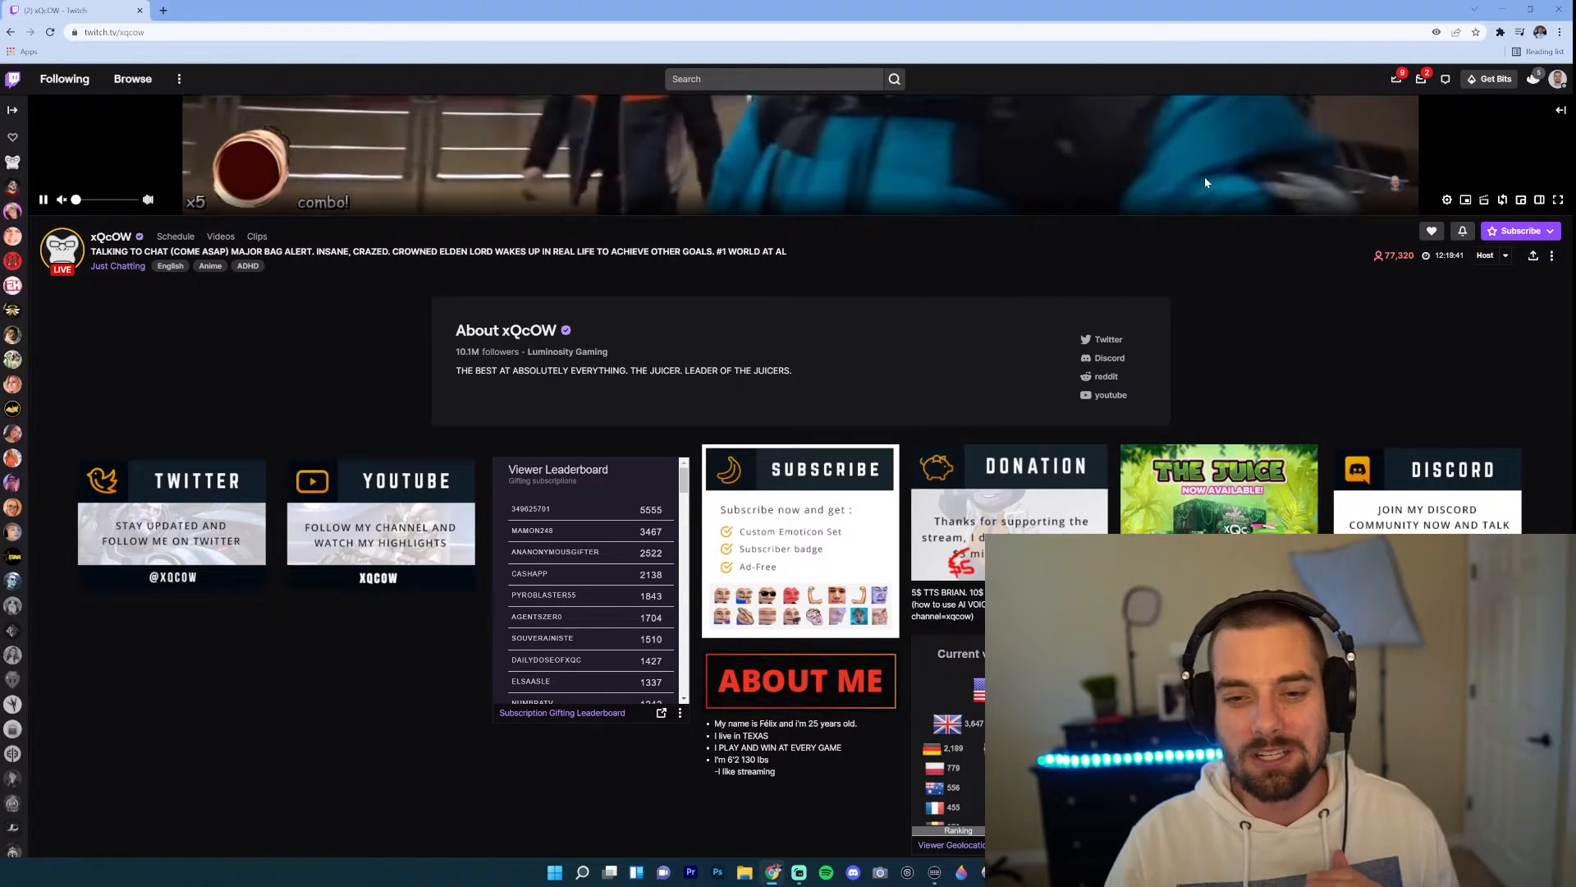
mouse_move(1462, 231)
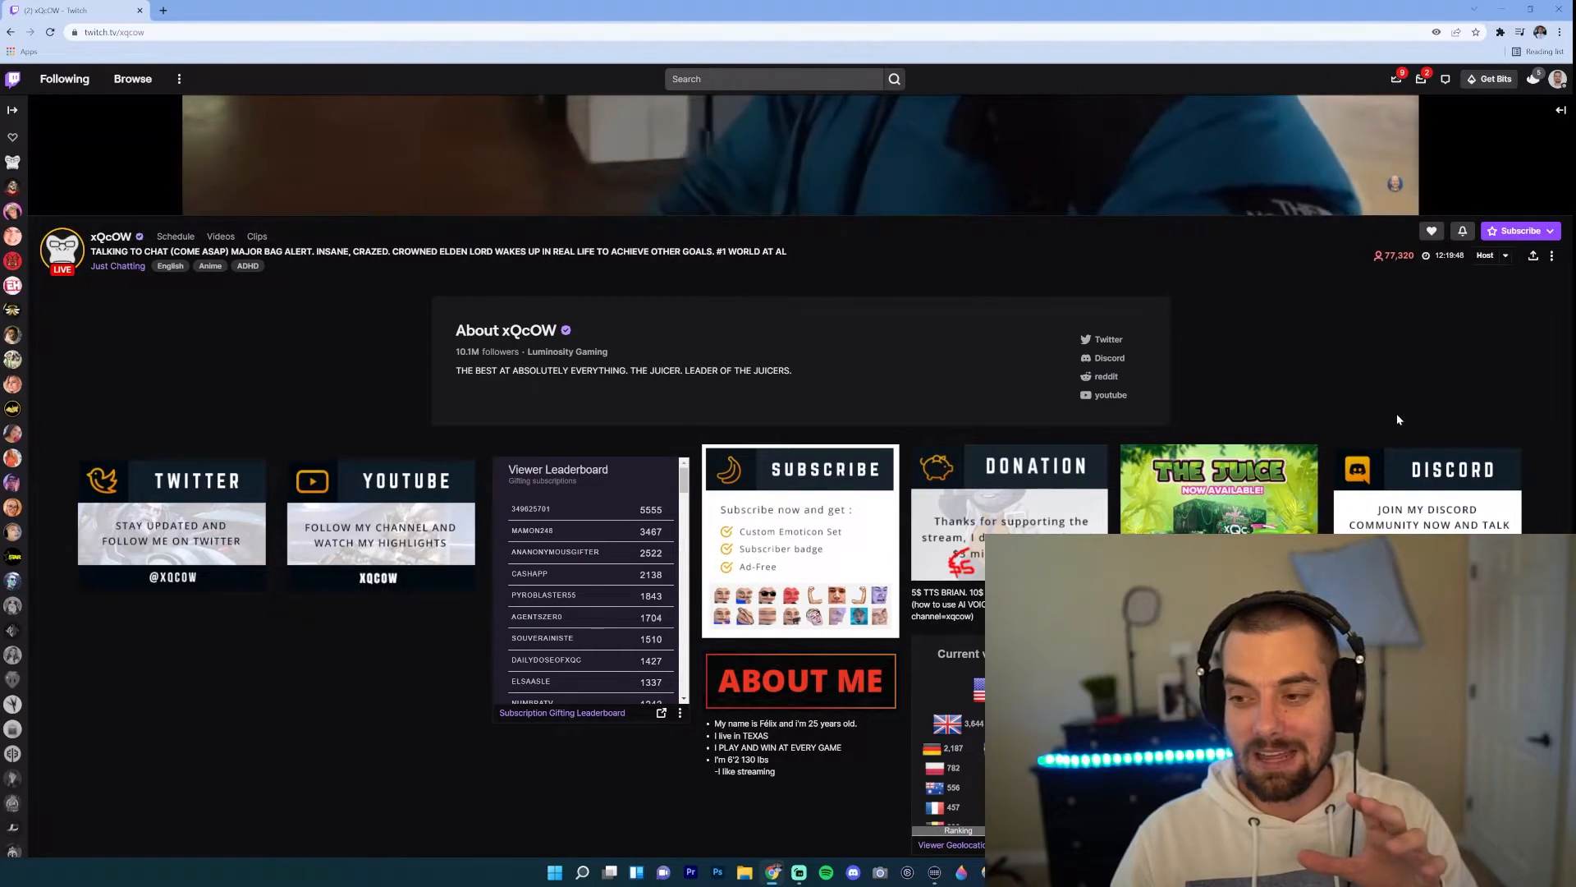
mouse_move(1462, 231)
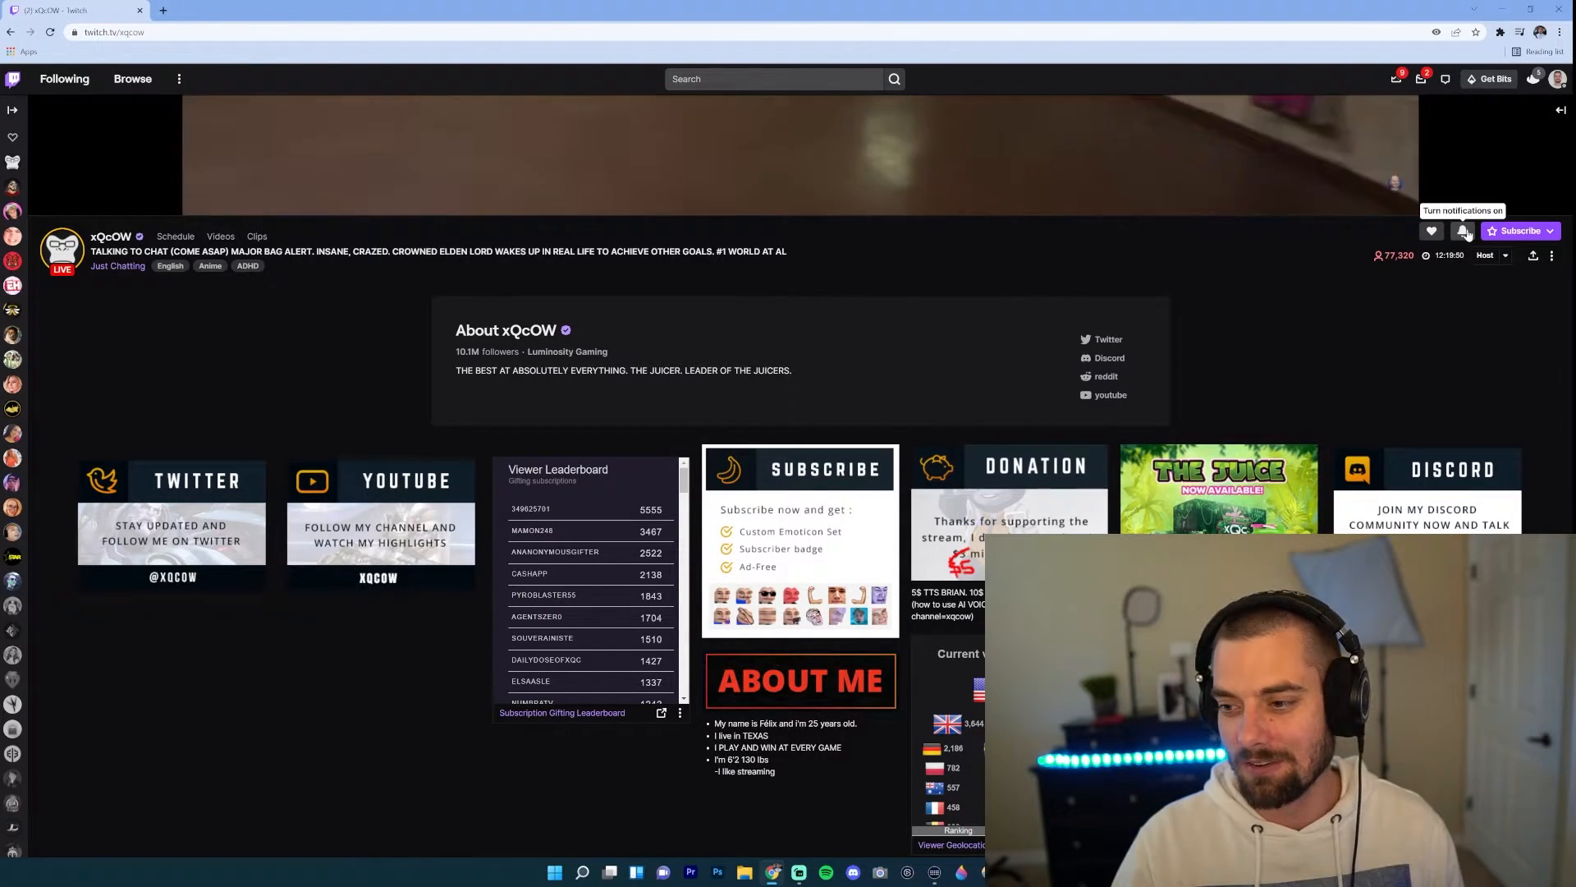